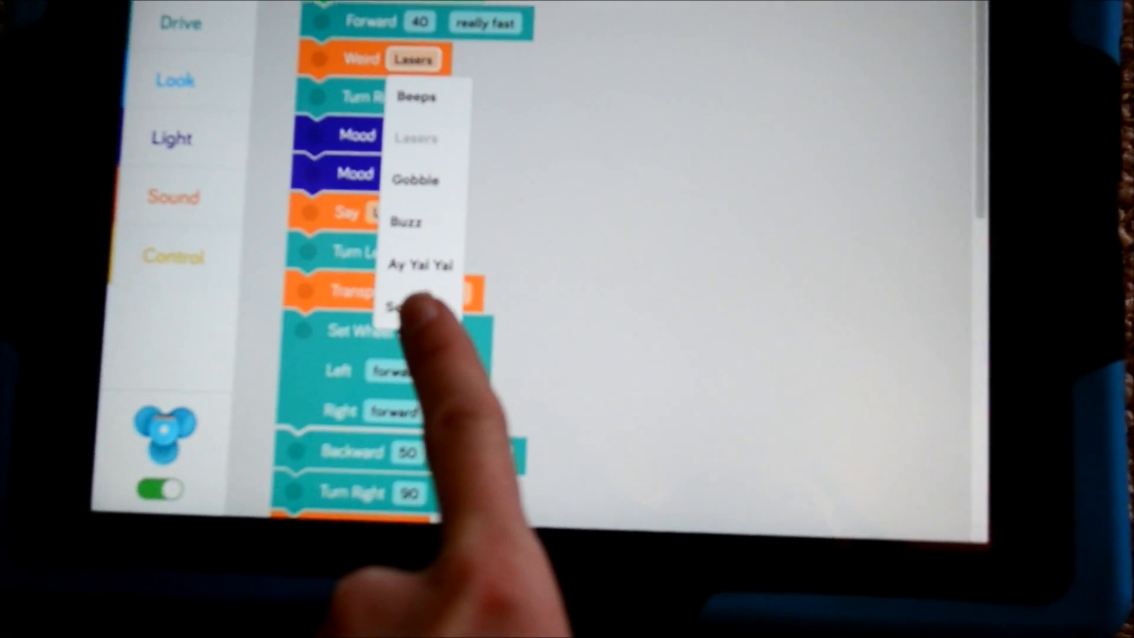
Step: Set the first Weird sound block to play Squeak instead of Lasers
{"action": "left_click", "coordinate": [412, 304]}
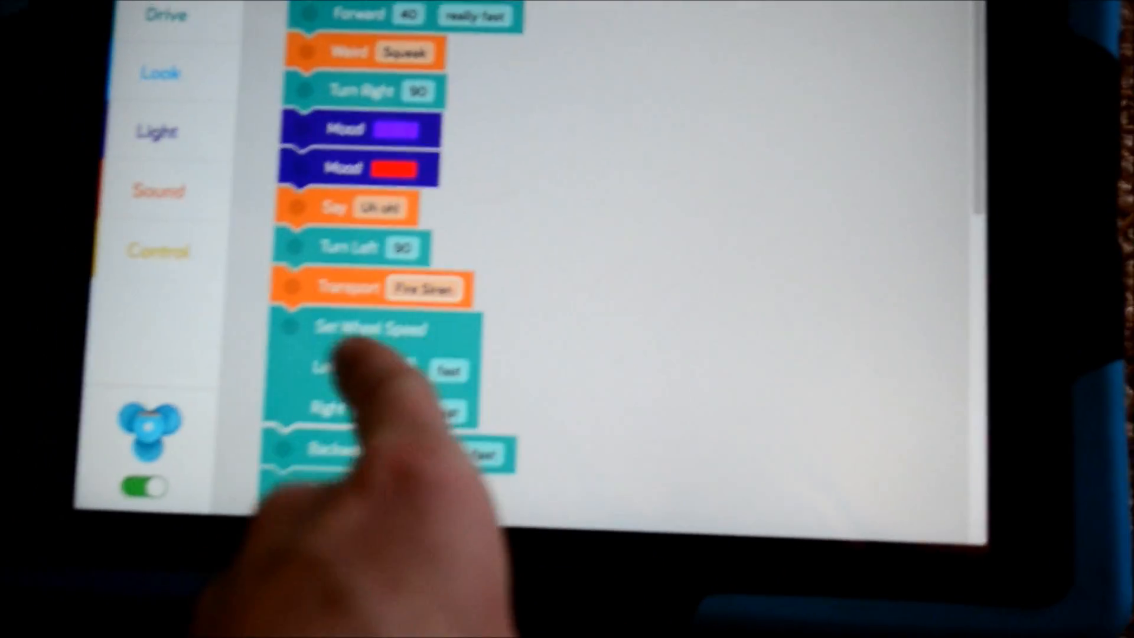
{"action": "scroll", "scroll_direction": "down", "scroll_amount": 3}
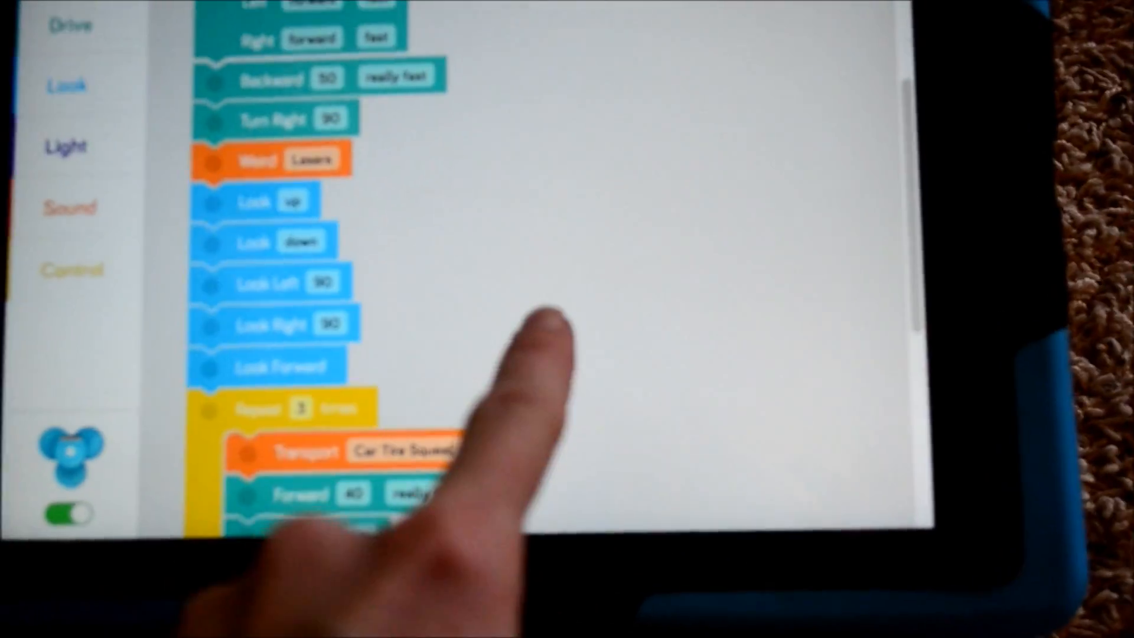